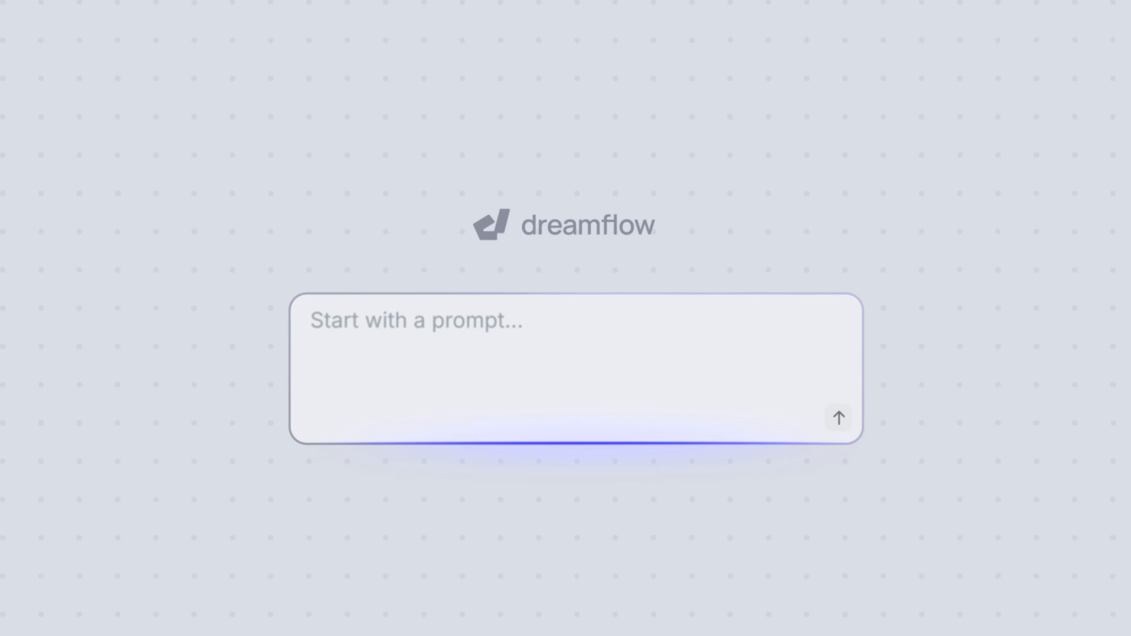
Start a new project from the prompt 'a beautiful periodic table app'.
{"action": "type", "text": "a beautiful periodic ta"}
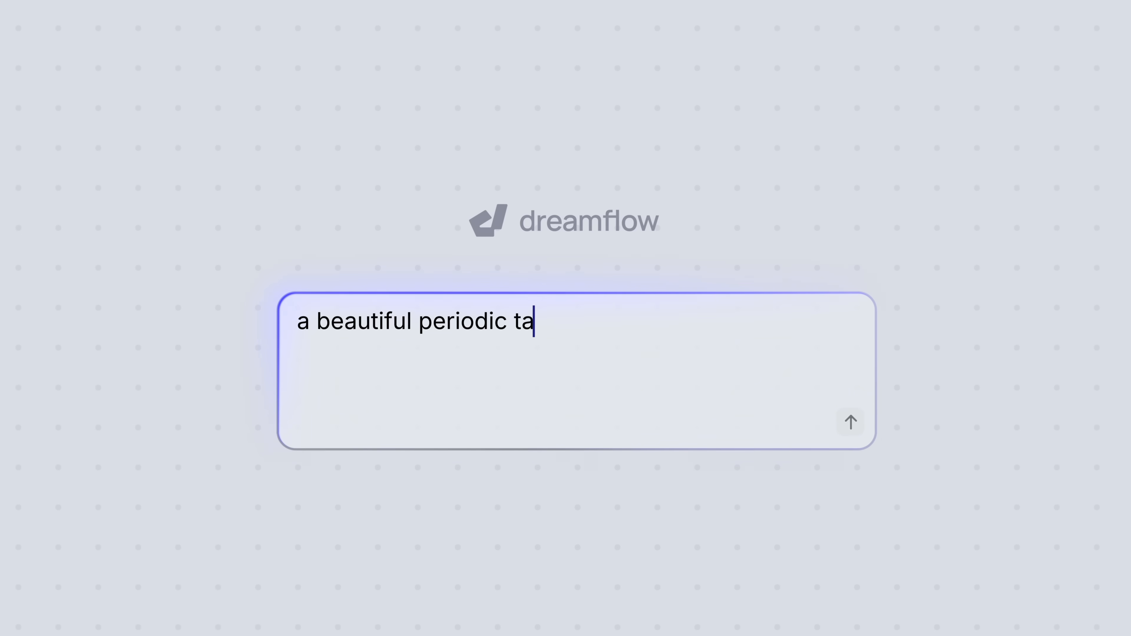
{"action": "type", "text": "ble app"}
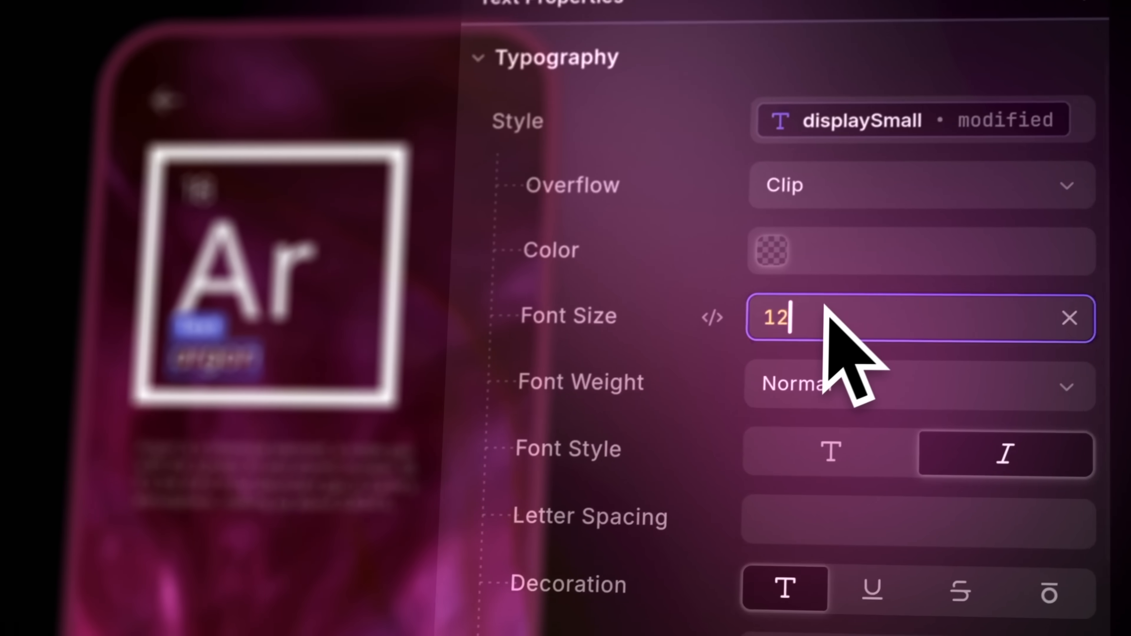
Set the Argon text font size to 10 and bind VideoBackground to widget.assetUrl in home_page.dart.
{"action": "type", "text": "10"}
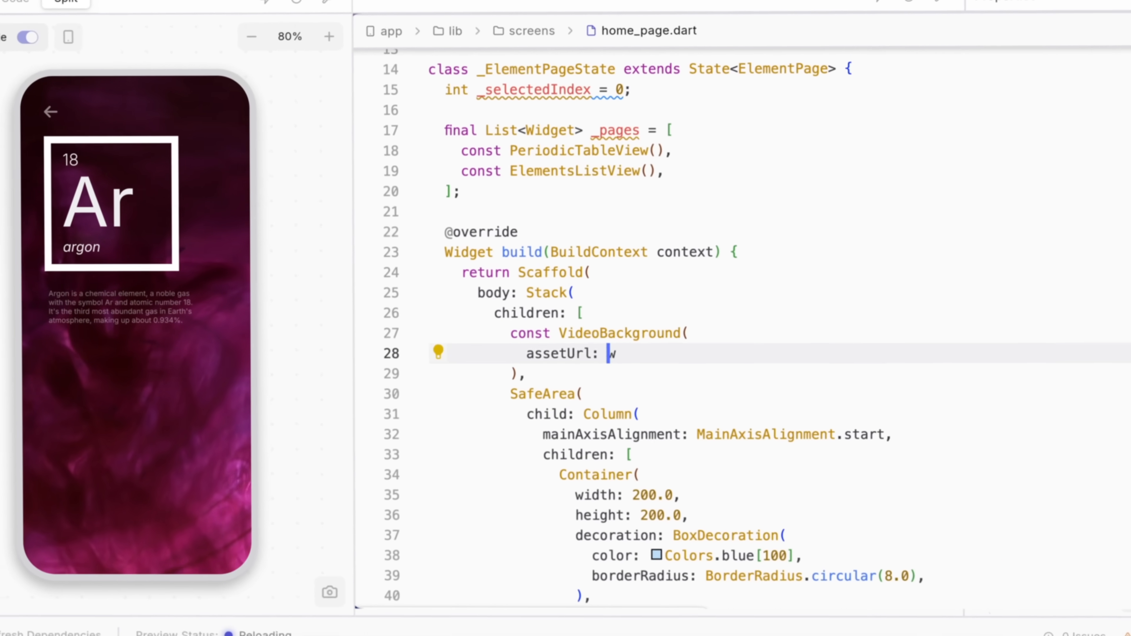
{"action": "type", "text": "idget.assetU"}
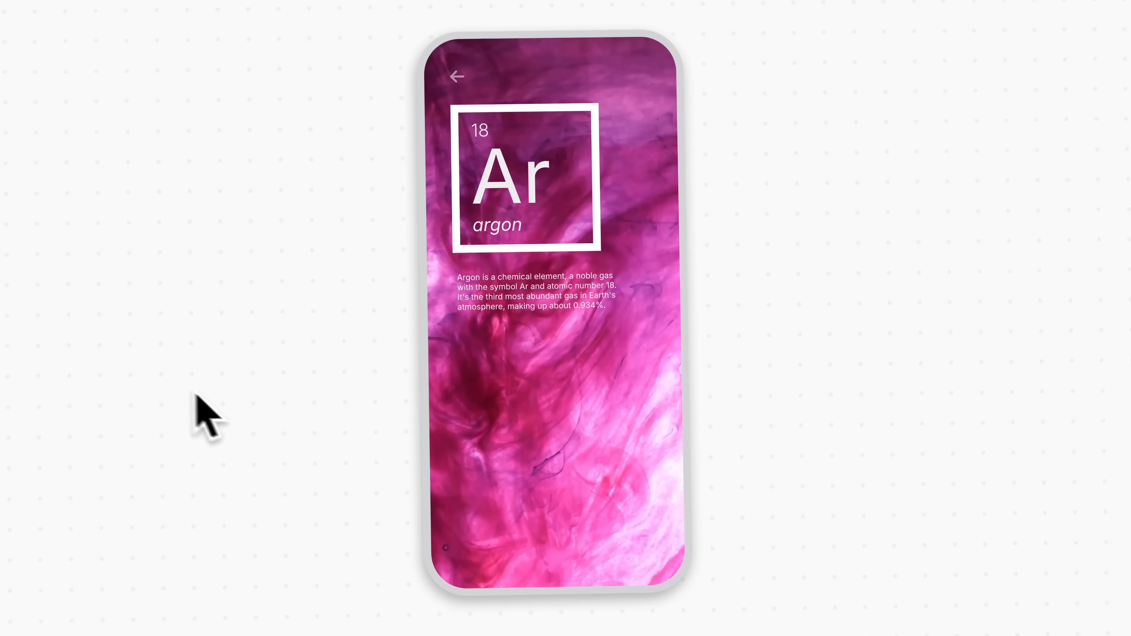
{"action": "right_click", "coordinate": [523, 400]}
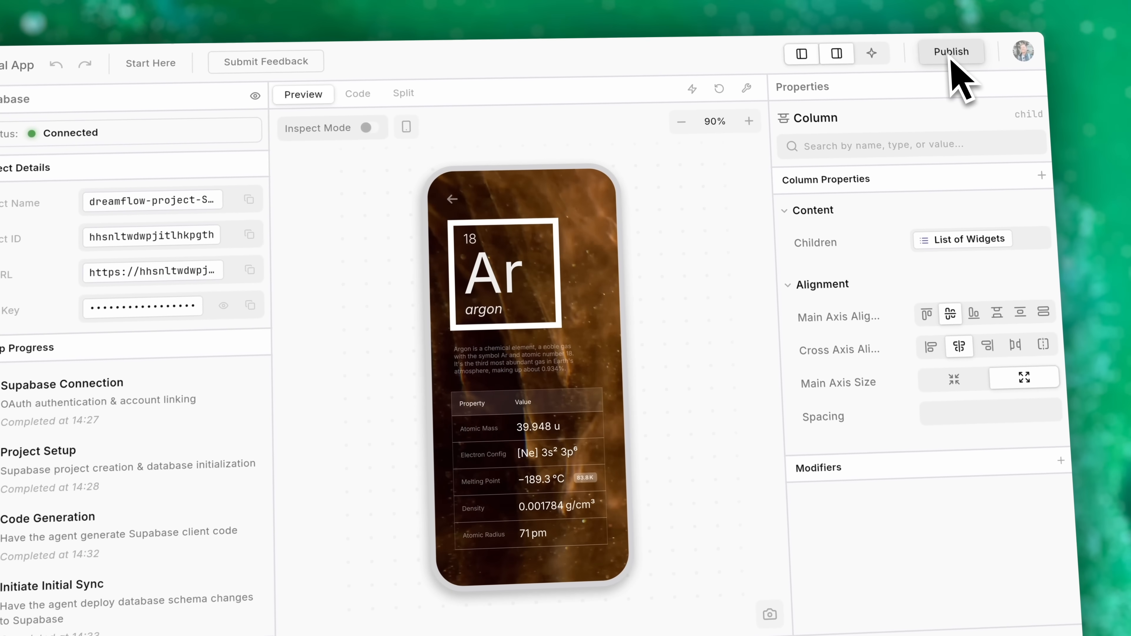
Open Publish to view iOS App Store deployment settings (bundle com.elemental.app, build 255).
{"action": "left_click", "coordinate": [951, 51]}
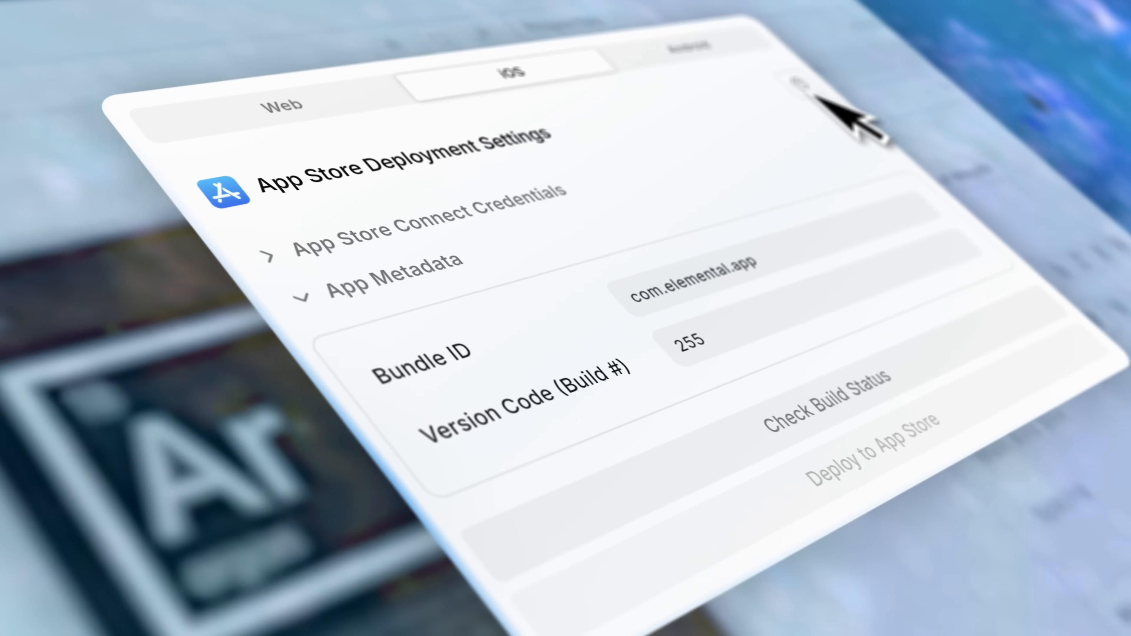